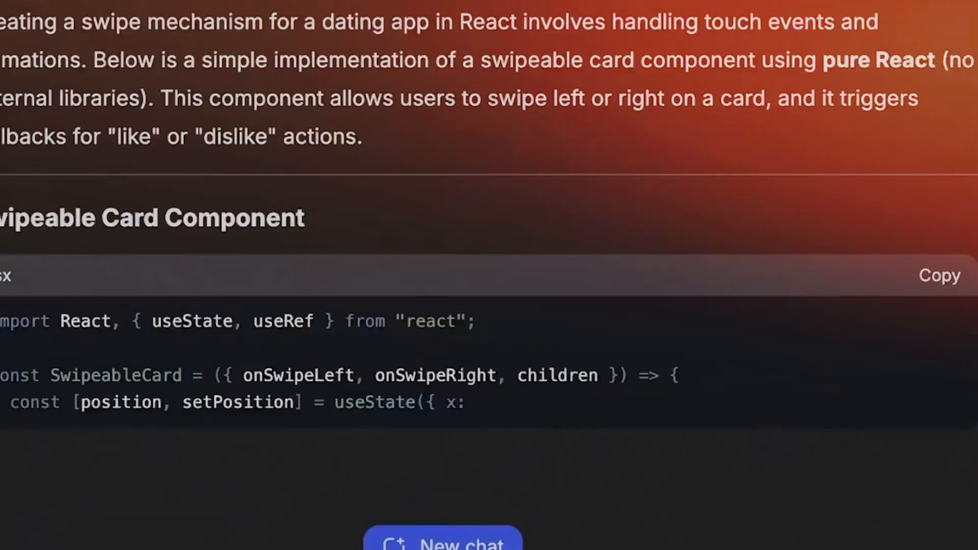
# - Scroll down to the two side-by-side healthcare AI answers with 'Prefer this response' buttons
pyautogui.scroll(-3)
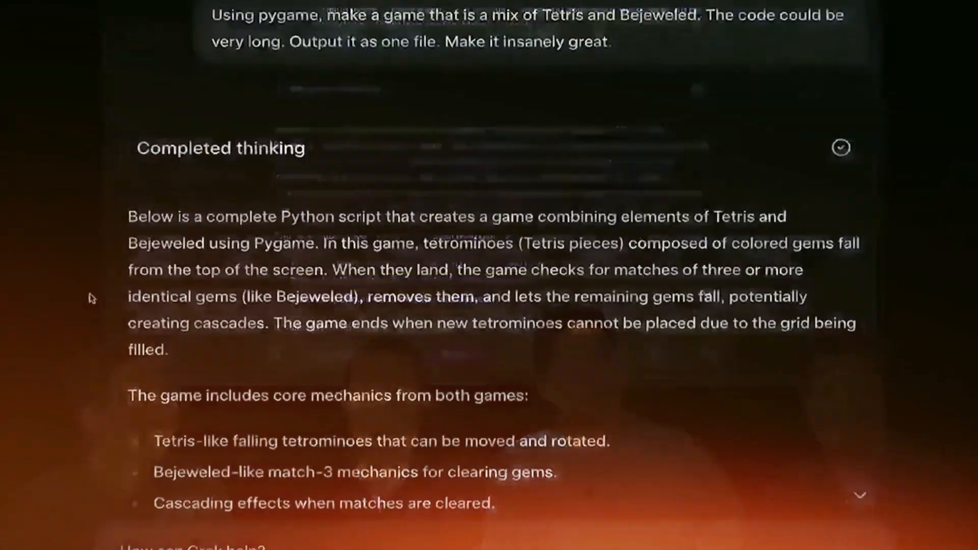
pyautogui.scroll(-3)
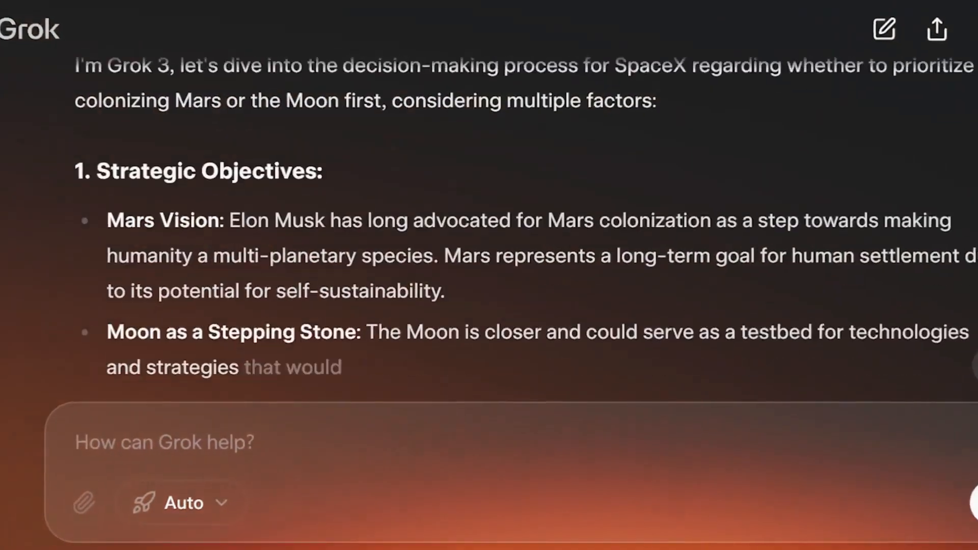
pyautogui.scroll(-3)
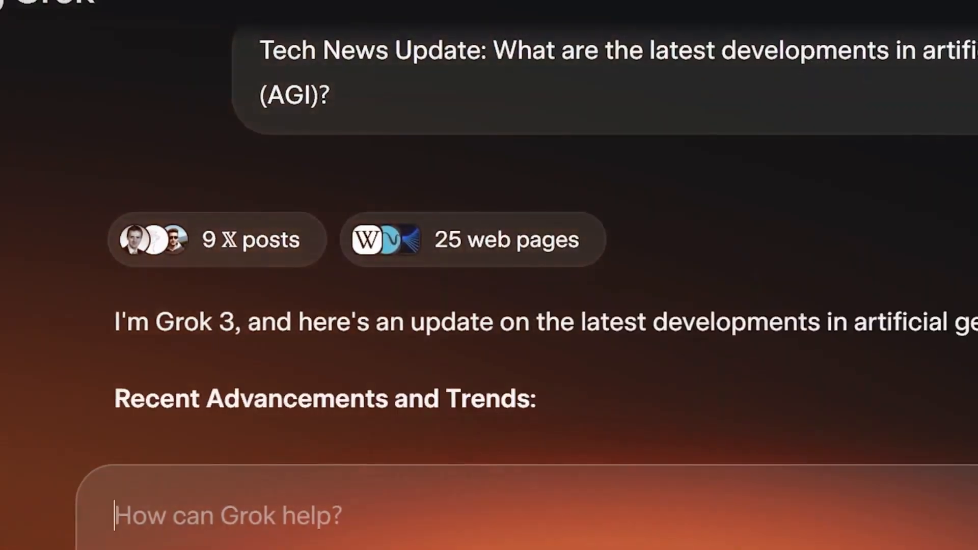
pyautogui.scroll(-3)
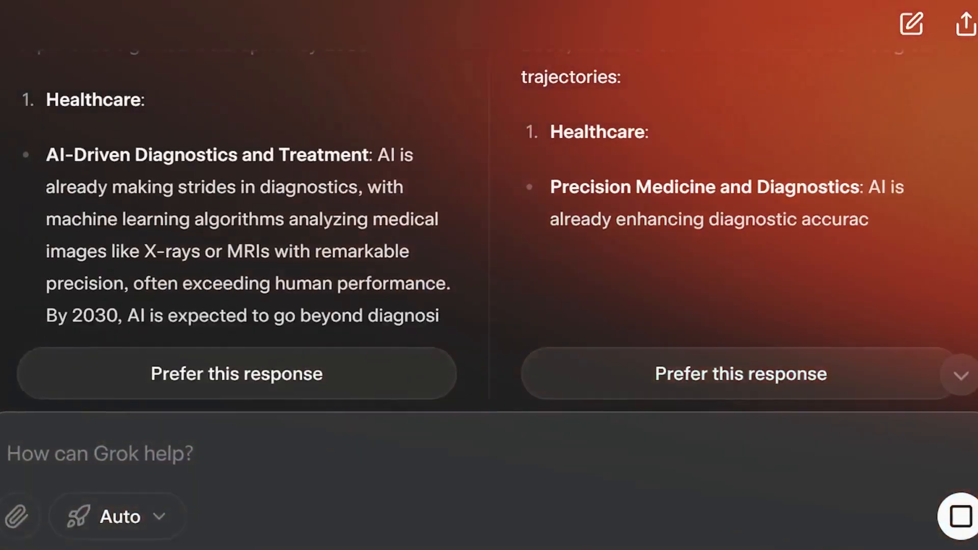
# - Scroll up to the real-time X insights on xAI's Grok image generation model
pyautogui.scroll(3)
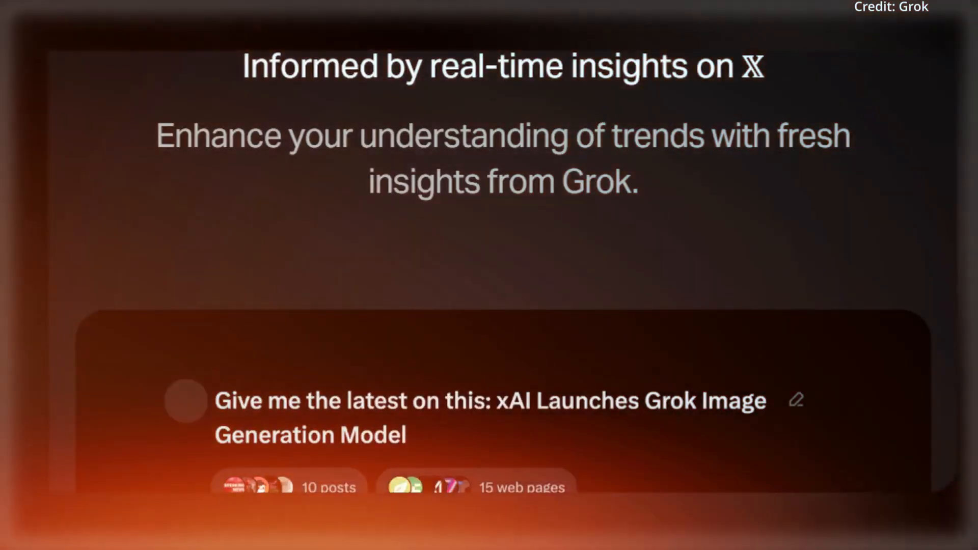
# - Send the DeepSearch query on the current value of $1000 of 2011 Tesla stock
pyautogui.scroll(-3)
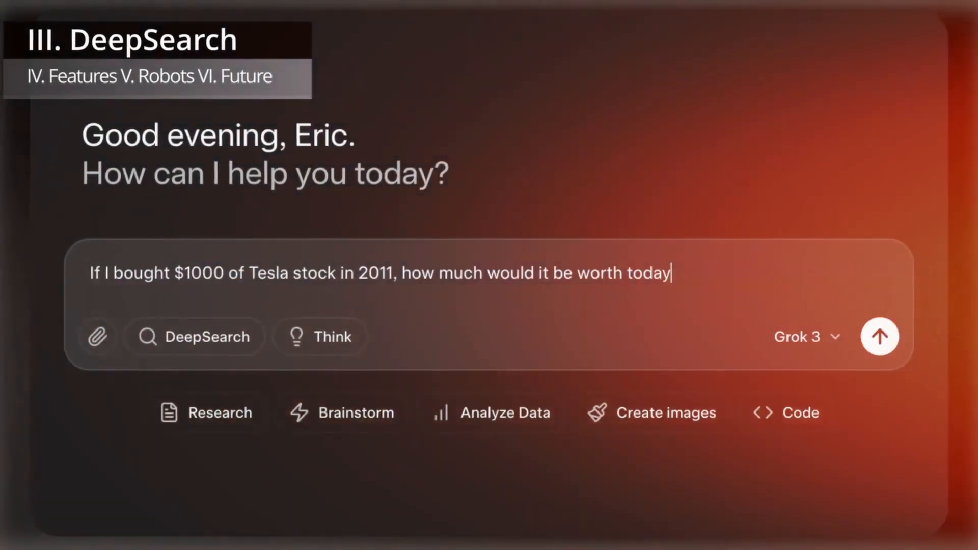
pyautogui.click(880, 337)
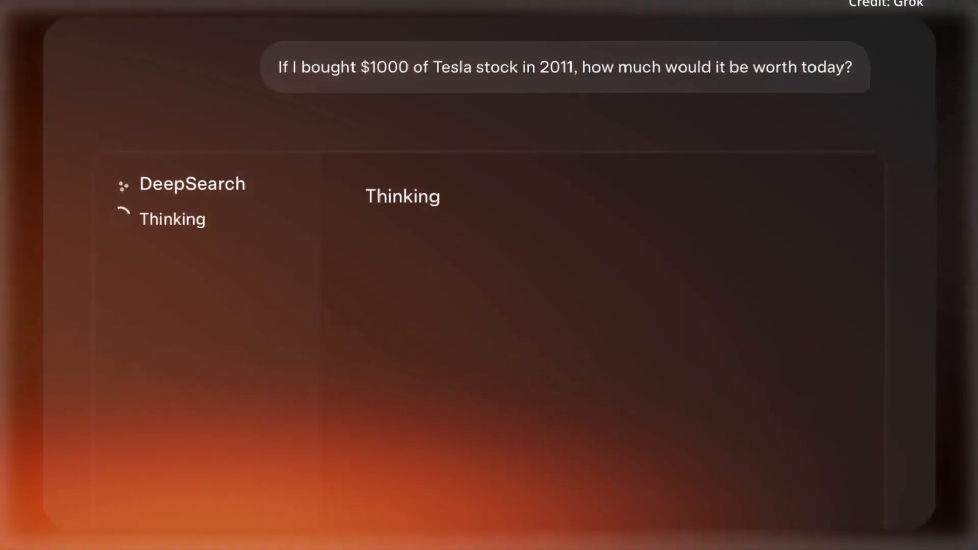